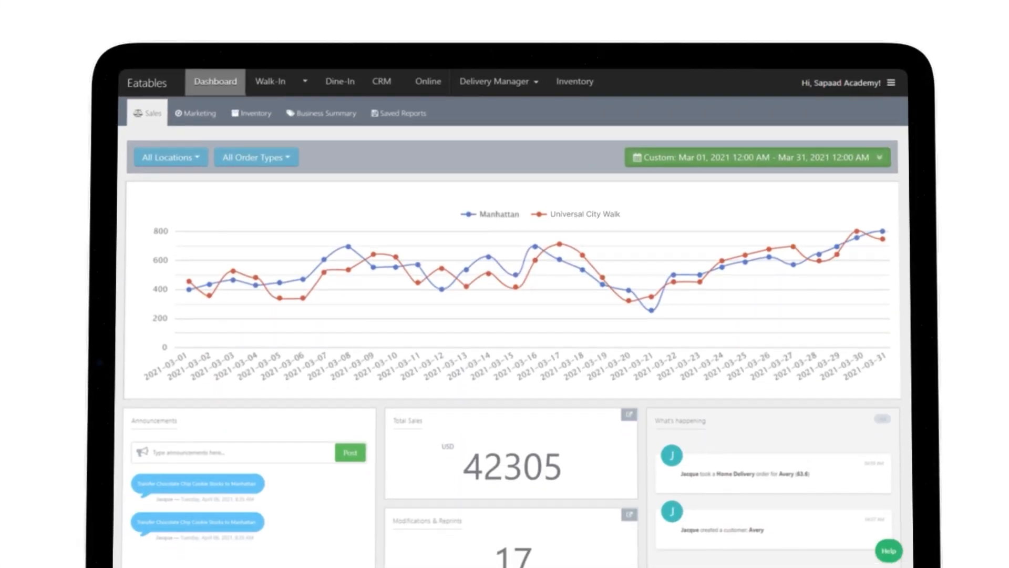
# - From Setup's Staff list, search 'Martin' and open the dispatcher's record for editing
pyautogui.click(891, 82)
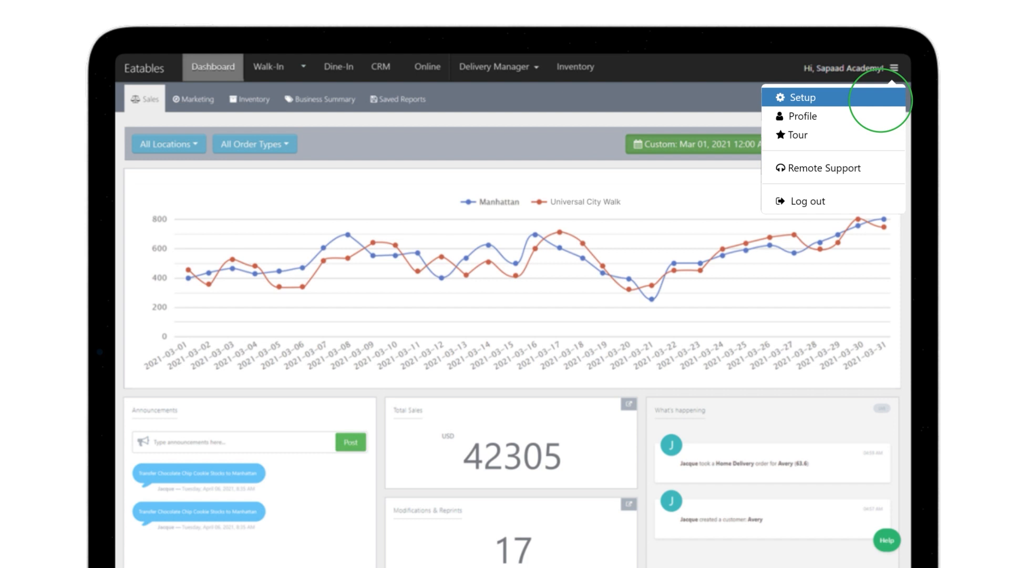
pyautogui.click(801, 96)
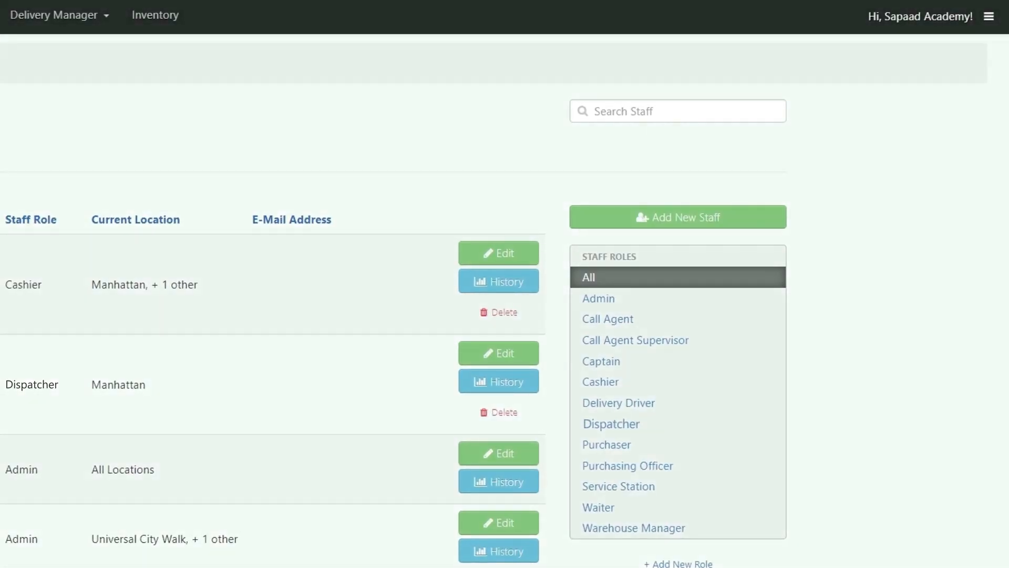
pyautogui.write('Martin')
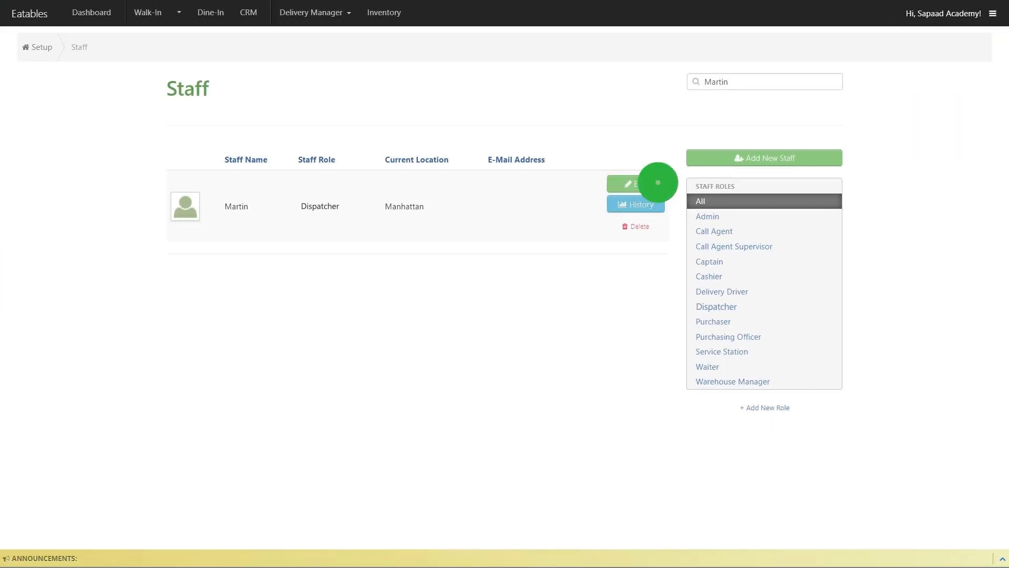
pyautogui.click(635, 183)
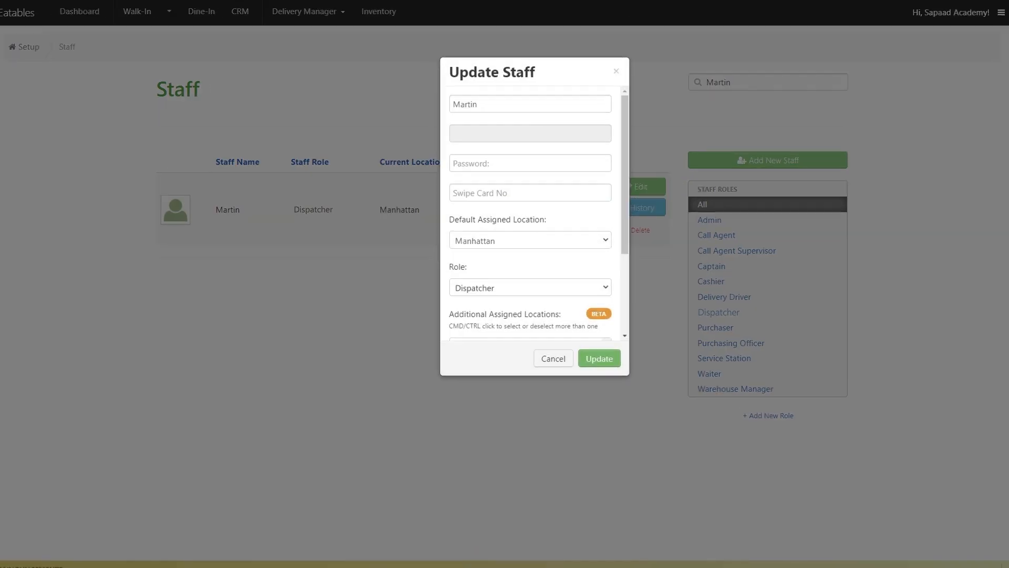
# - Keep Manhattan as Martin's Default Assigned Location
pyautogui.click(530, 240)
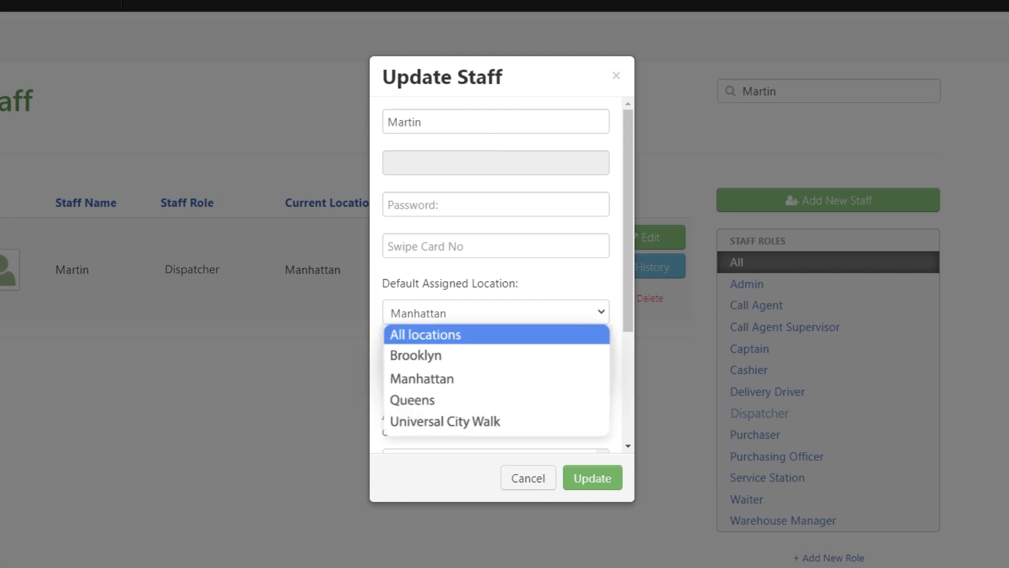
pyautogui.click(421, 377)
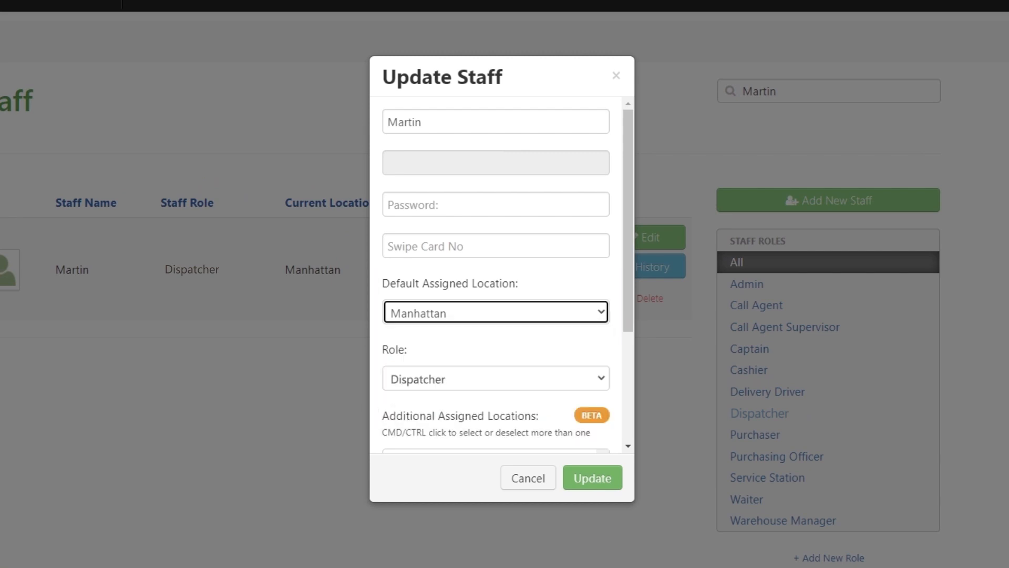
# - Add an additional assigned location for Martin, then show Delivery Manager's branches: Multiple Branches, Brooklyn, Manhattan, Universal City Walk
pyautogui.scroll(-3)
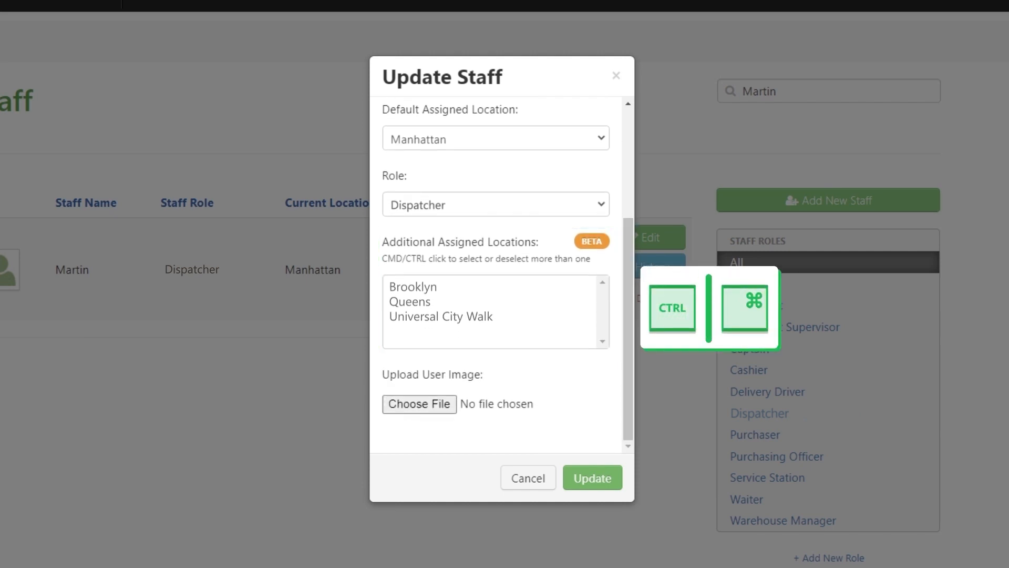
pyautogui.click(440, 317)
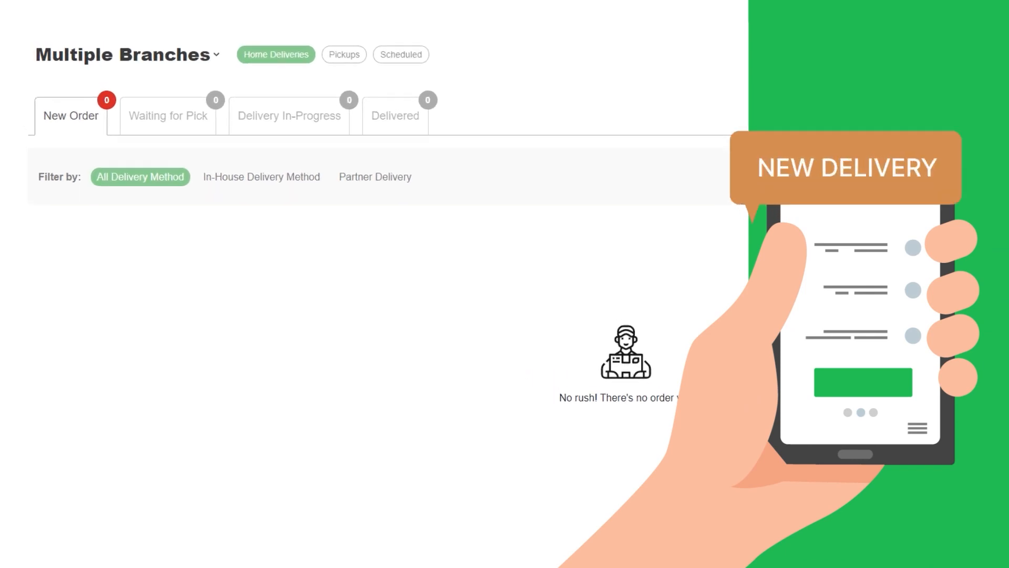
pyautogui.click(122, 54)
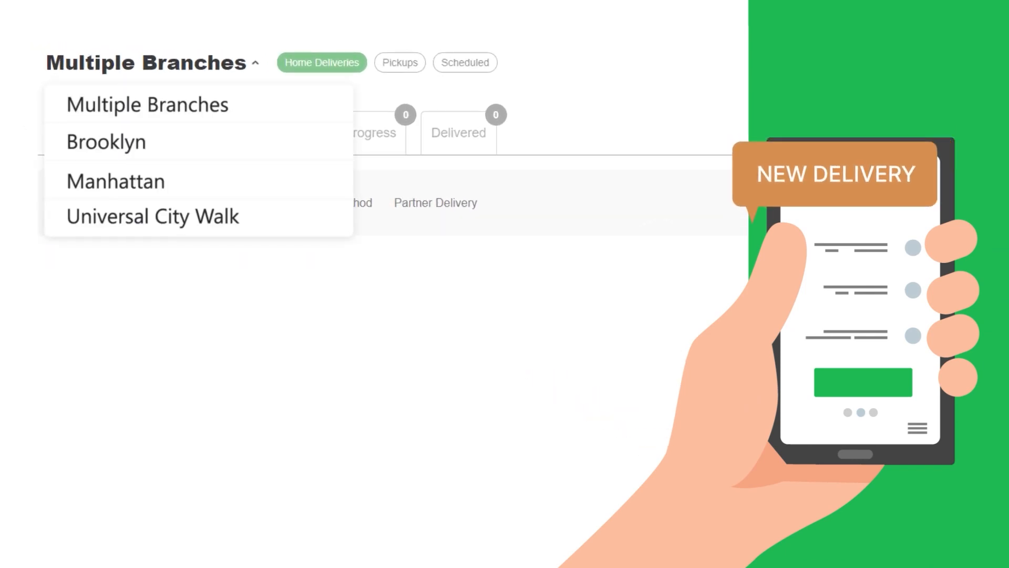